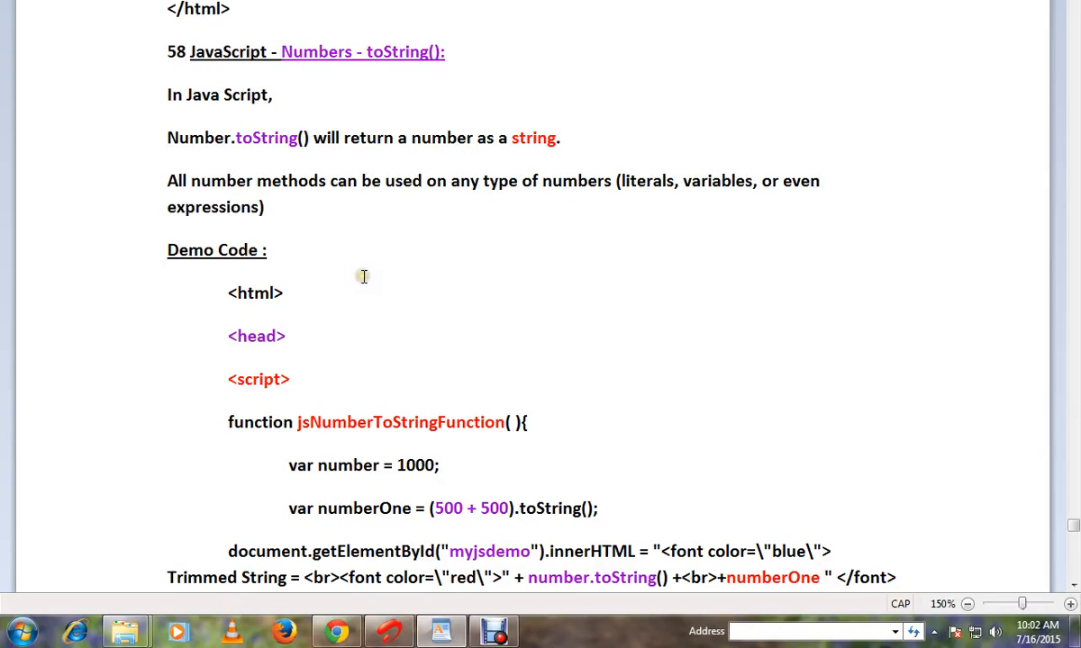
mouse_move(364, 278)
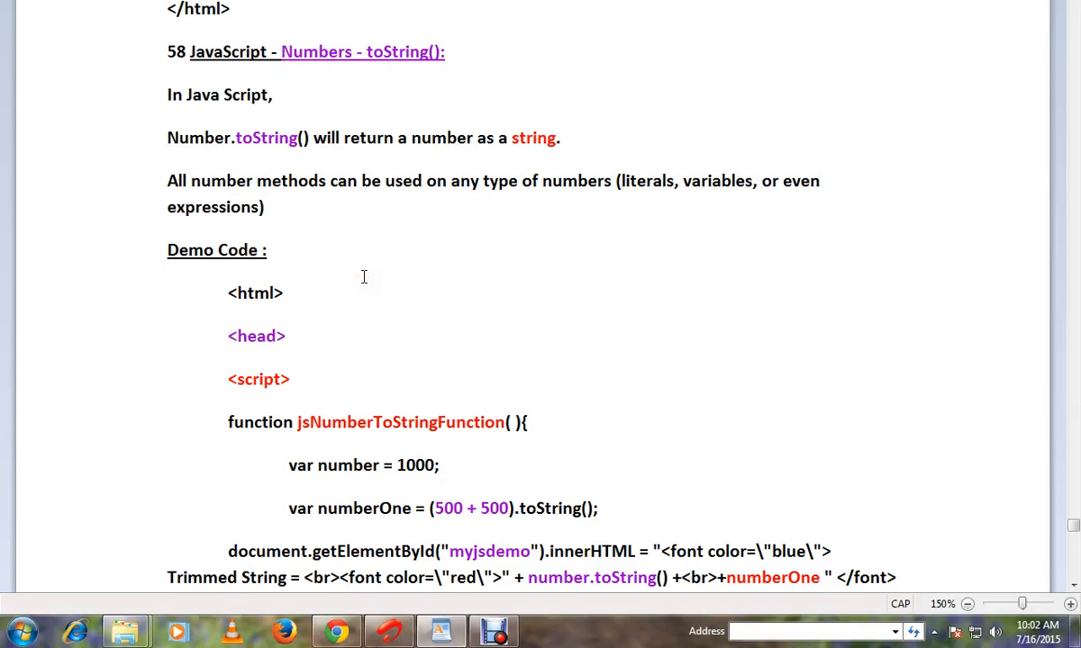
Step: Highlight 'toString' in the explanation and review the demo code below it
double_click(267, 137)
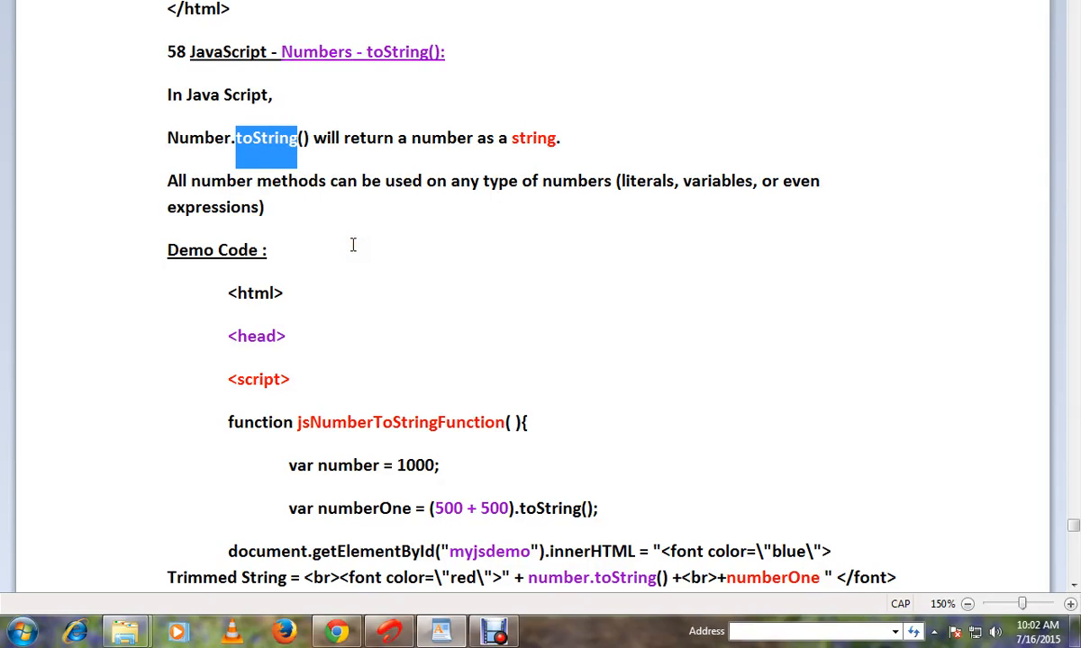
scroll(down, 3)
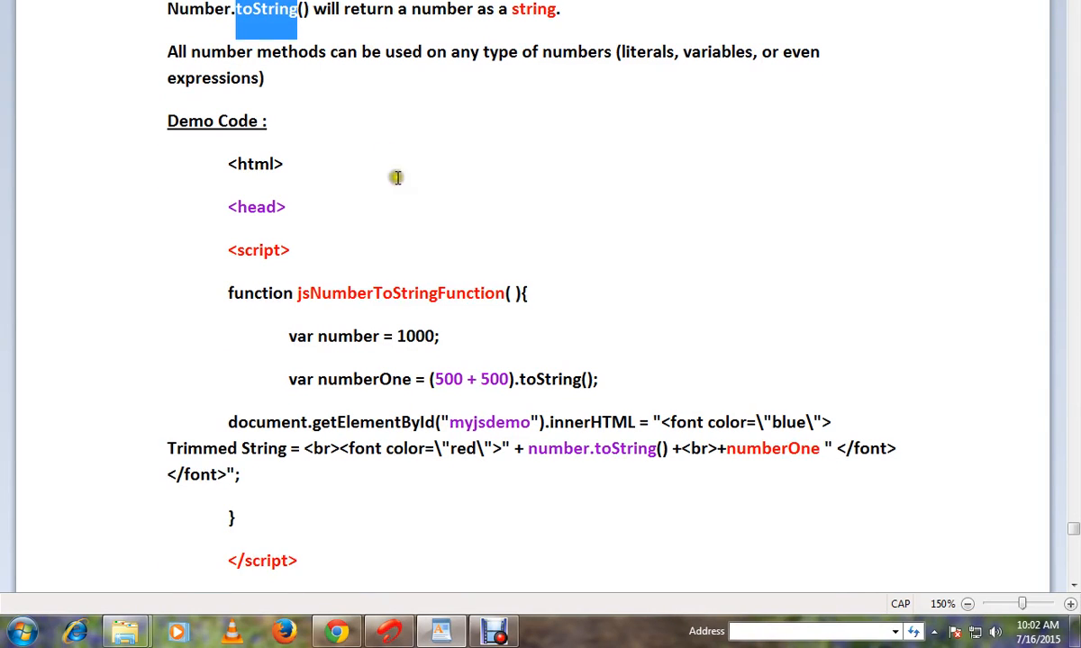
mouse_move(340, 101)
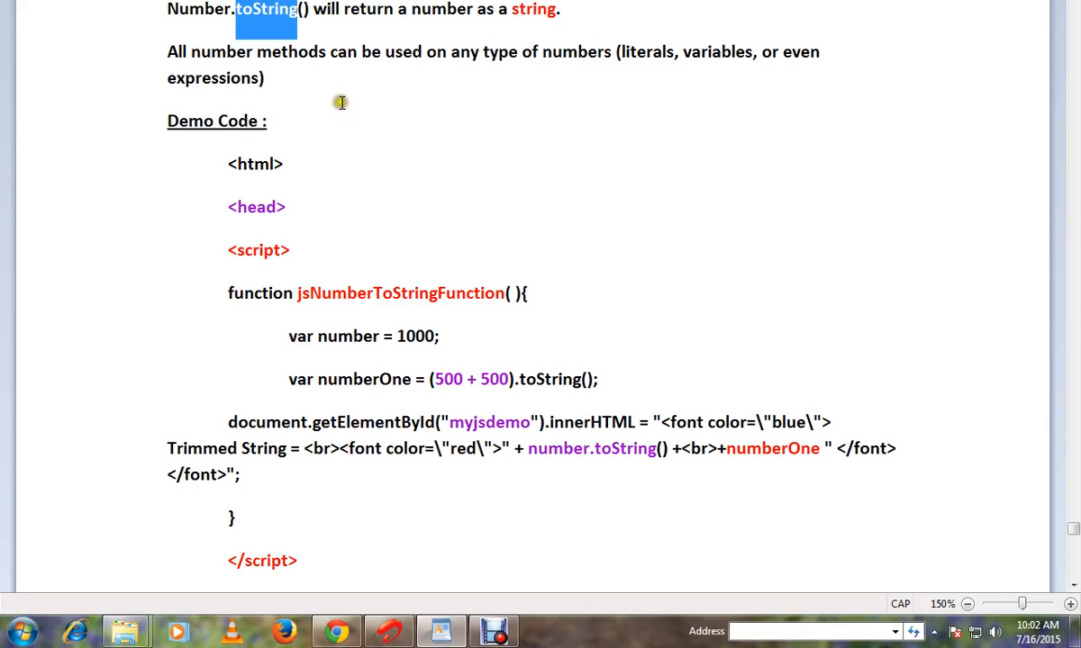
mouse_move(667, 87)
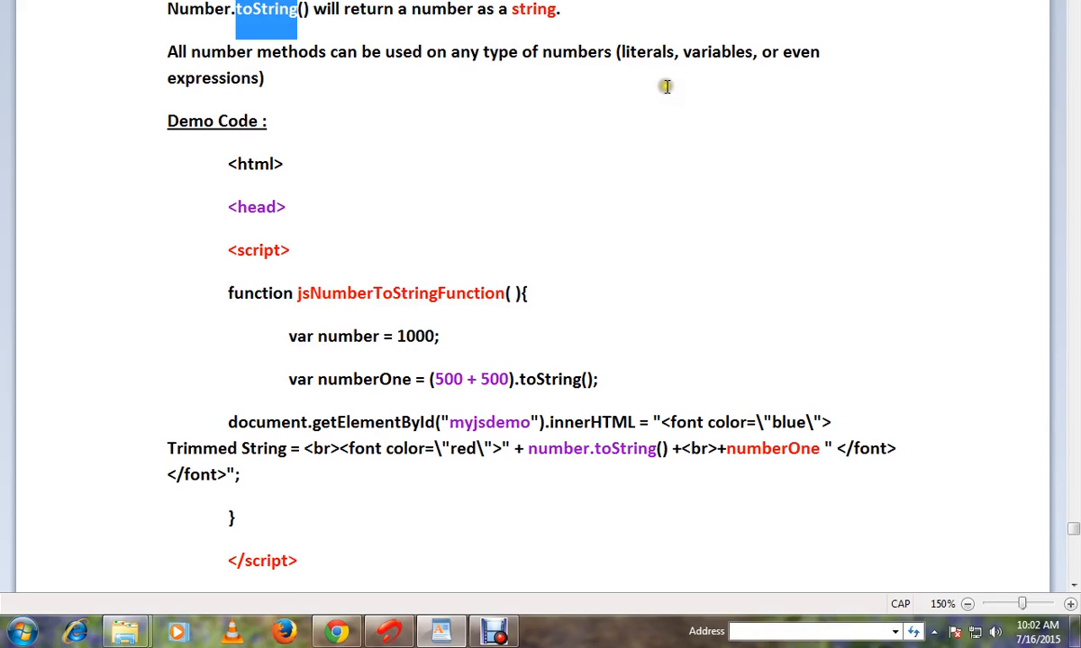
mouse_move(292, 117)
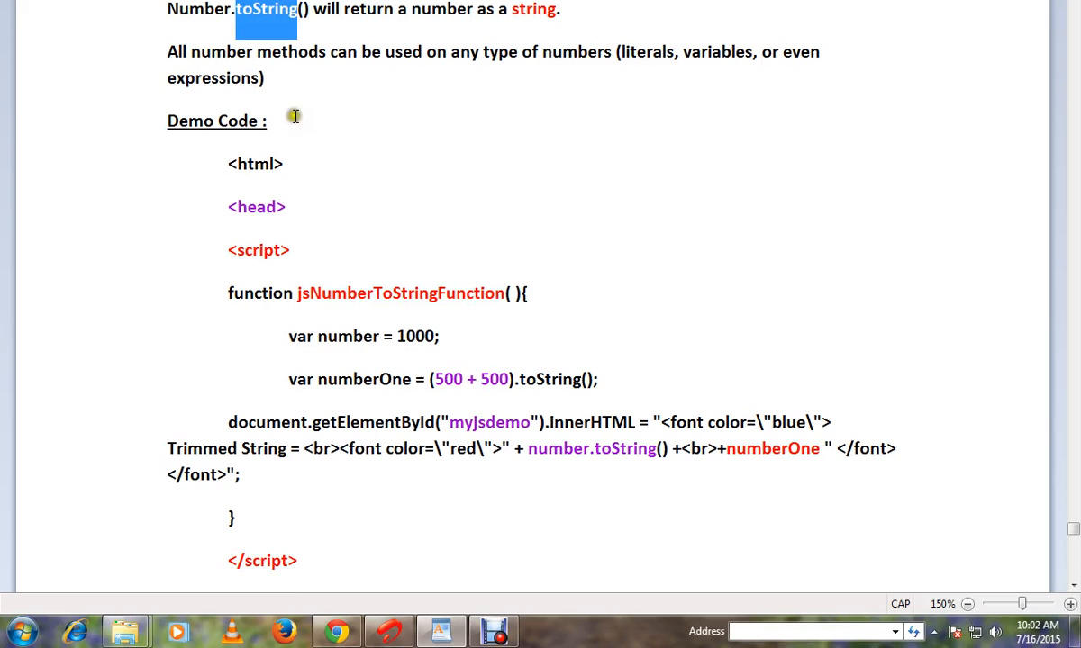
scroll(down, 3)
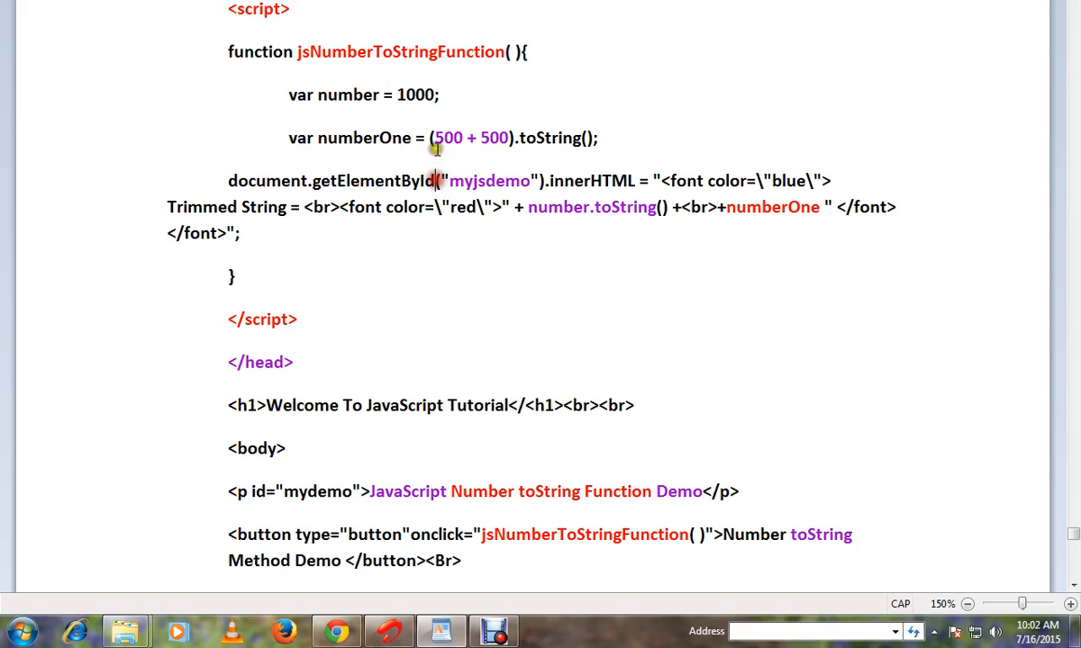
Step: Highlight the toString call on the 500 + 500 numberOne line before switching to Chrome
drag(436, 137, 511, 137)
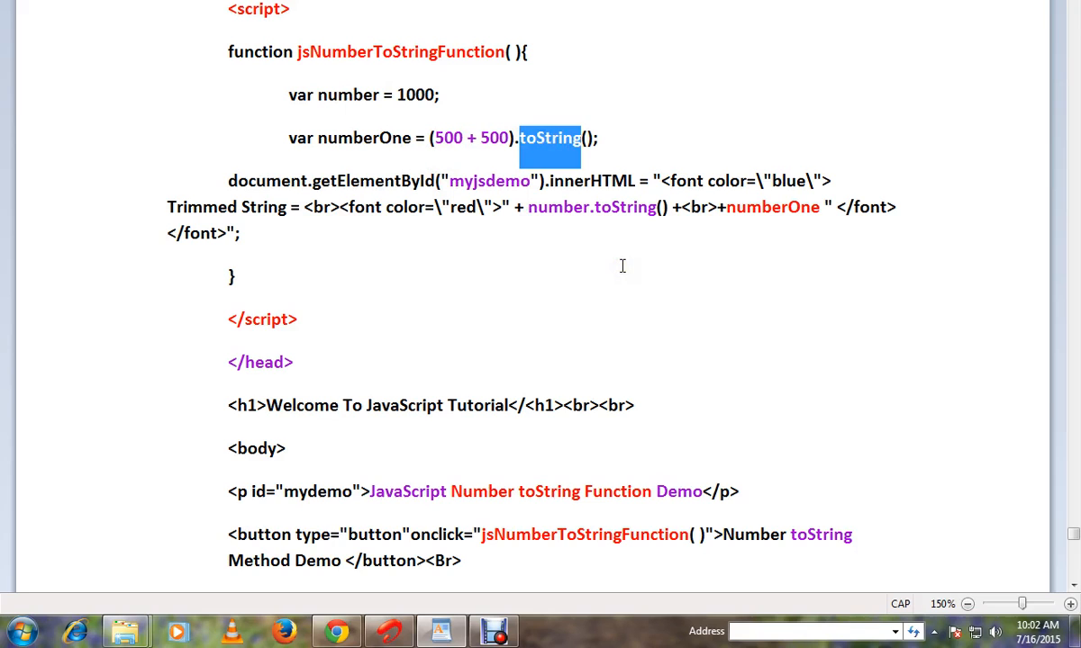
scroll(down, 3)
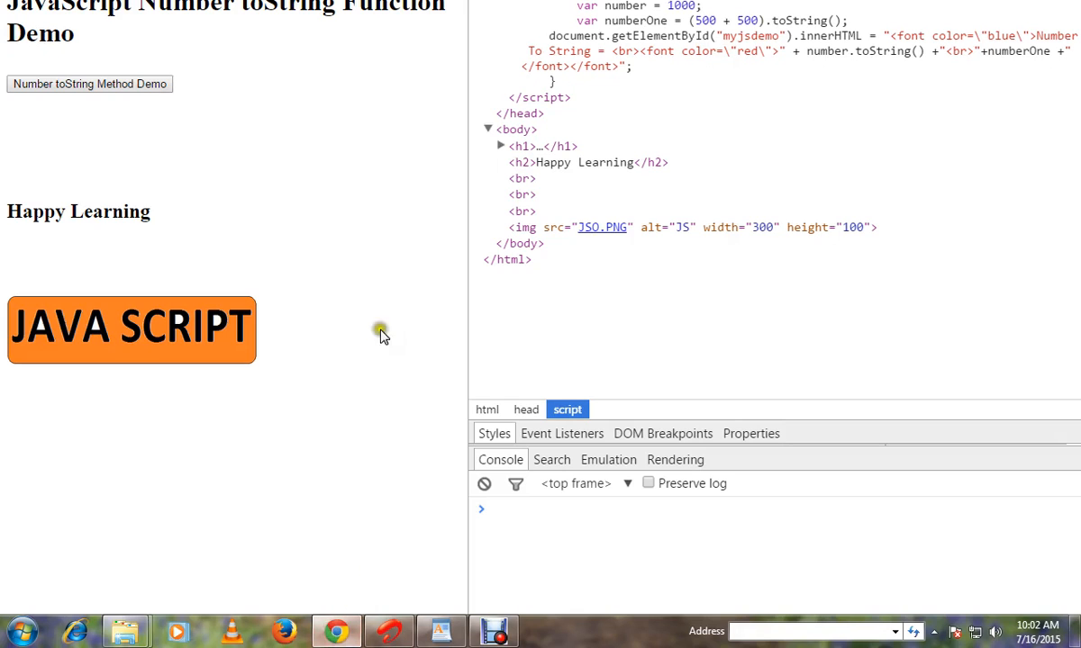
Step: Run the Number toString Method Demo so the page shows 'Number To String =' with 1000 and 1000
click(90, 84)
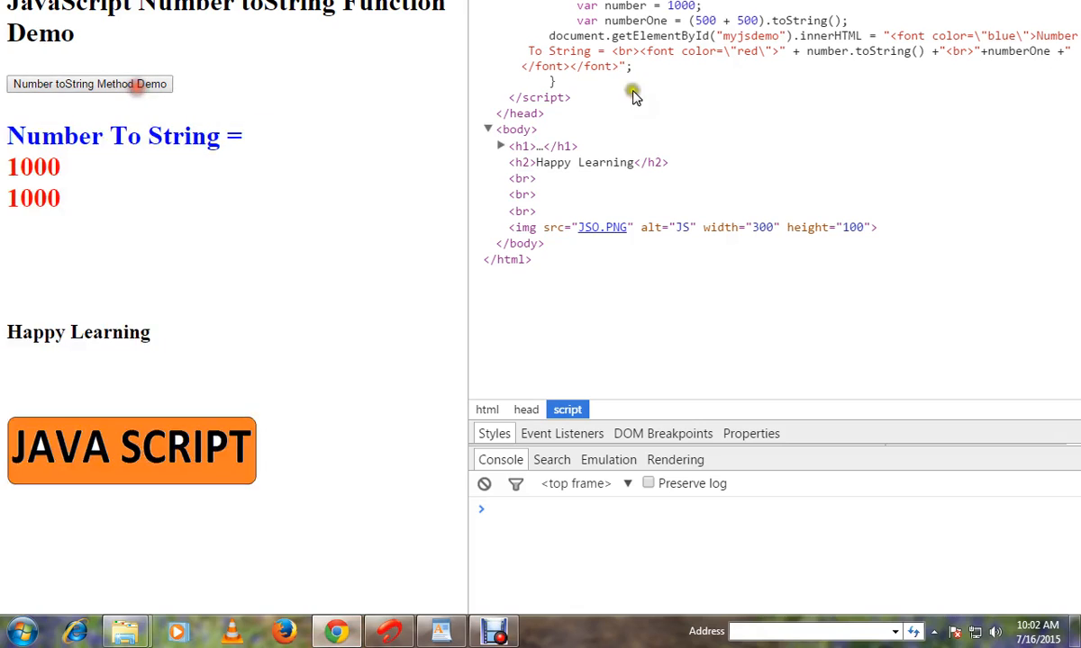
scroll(up, 3)
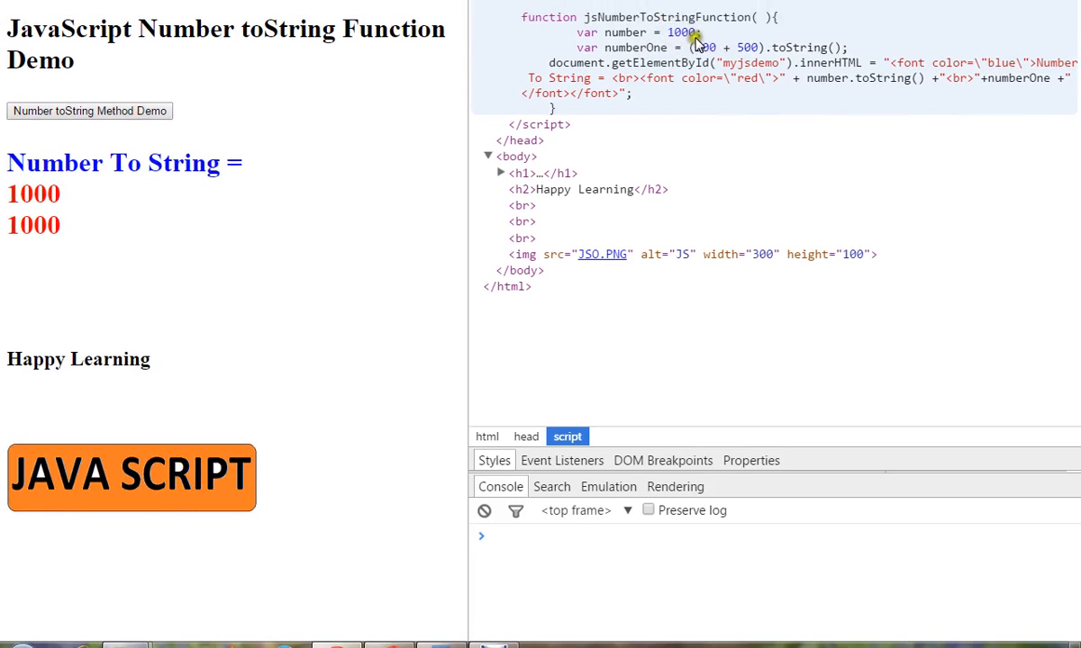
mouse_move(630, 36)
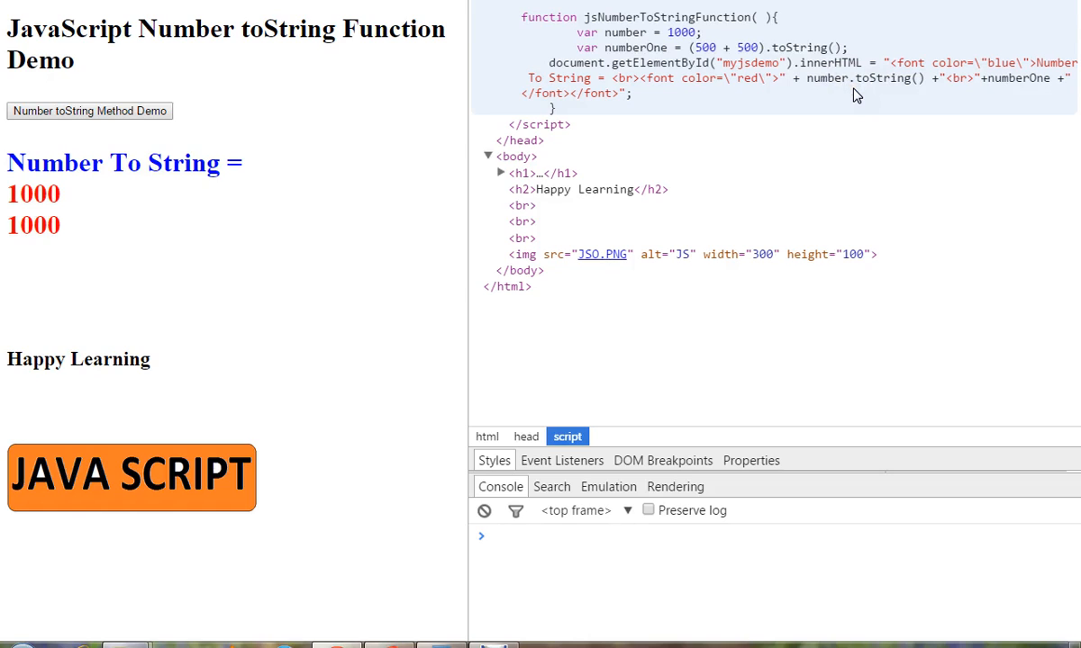
mouse_move(699, 68)
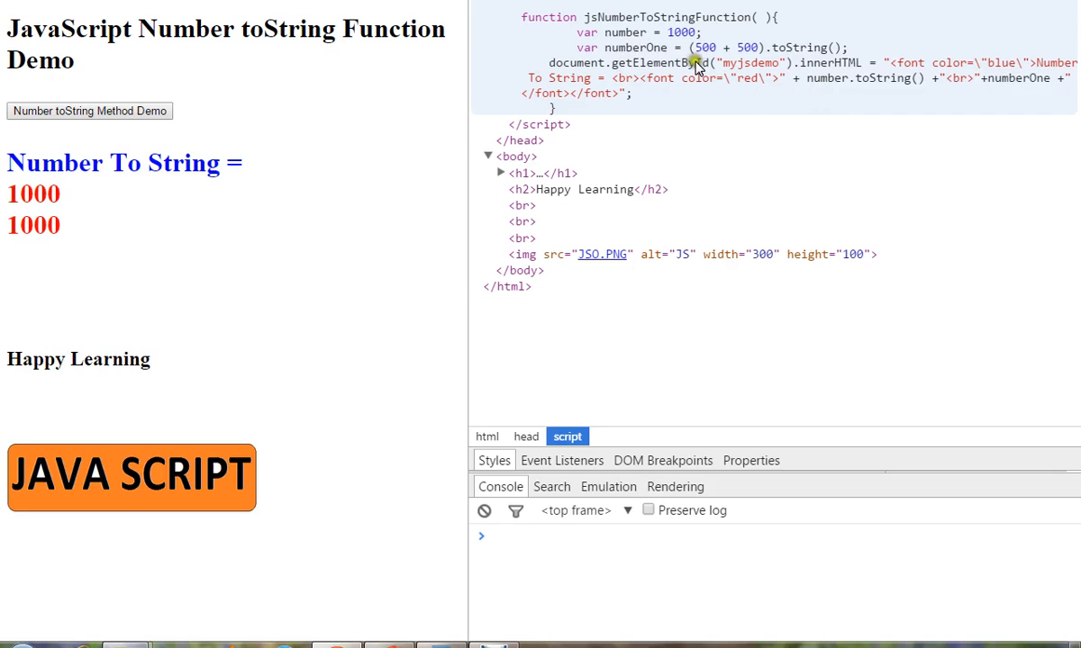
mouse_move(724, 61)
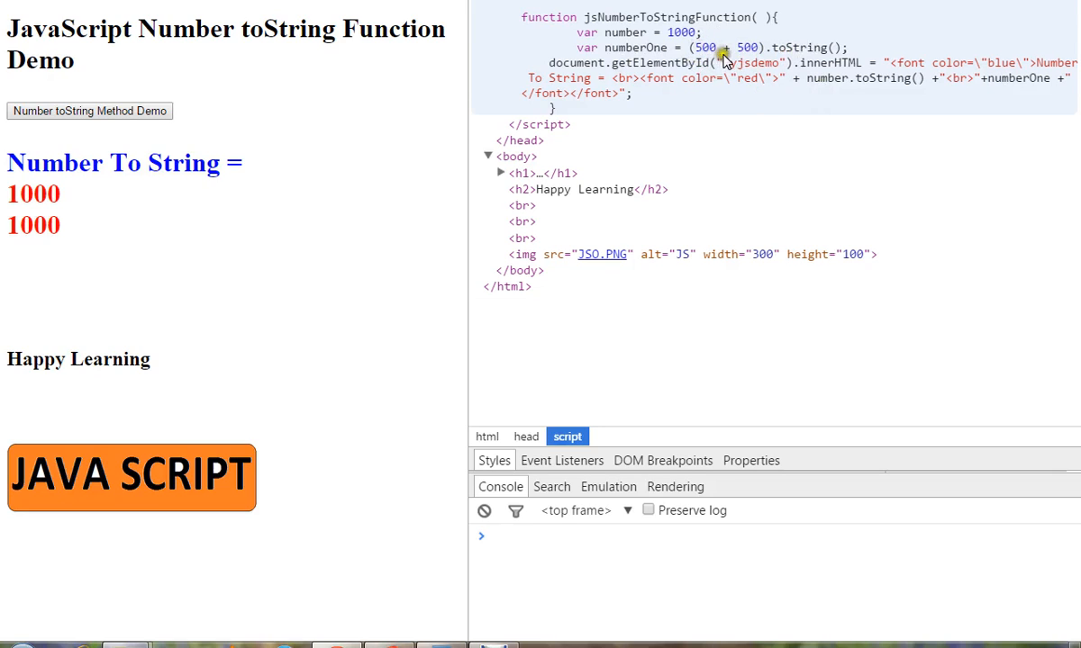
mouse_move(731, 61)
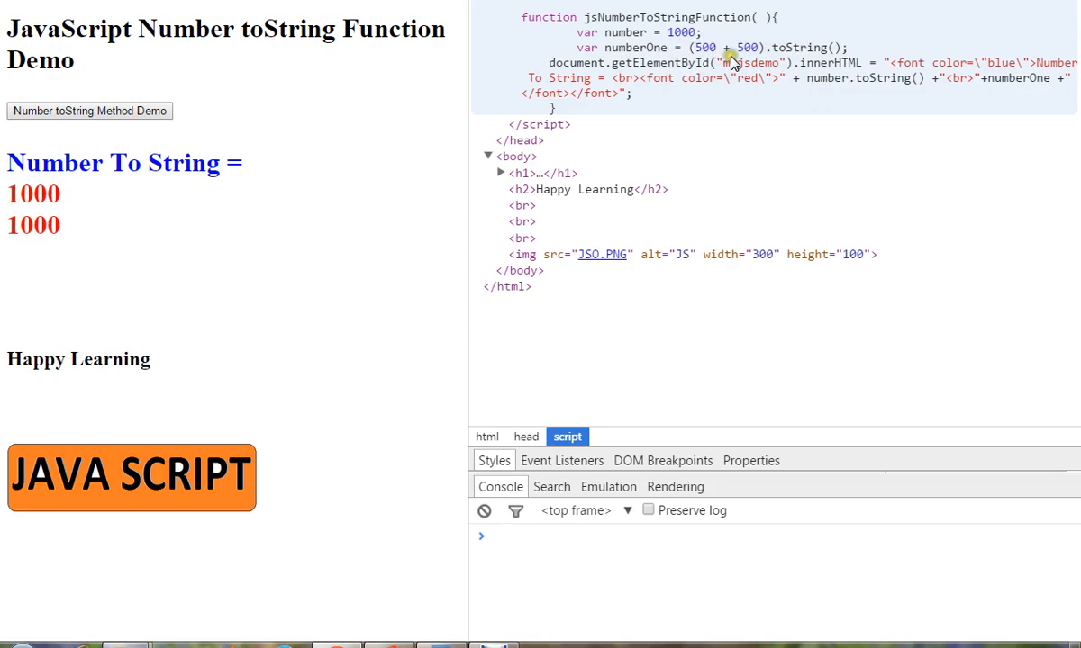
mouse_move(738, 63)
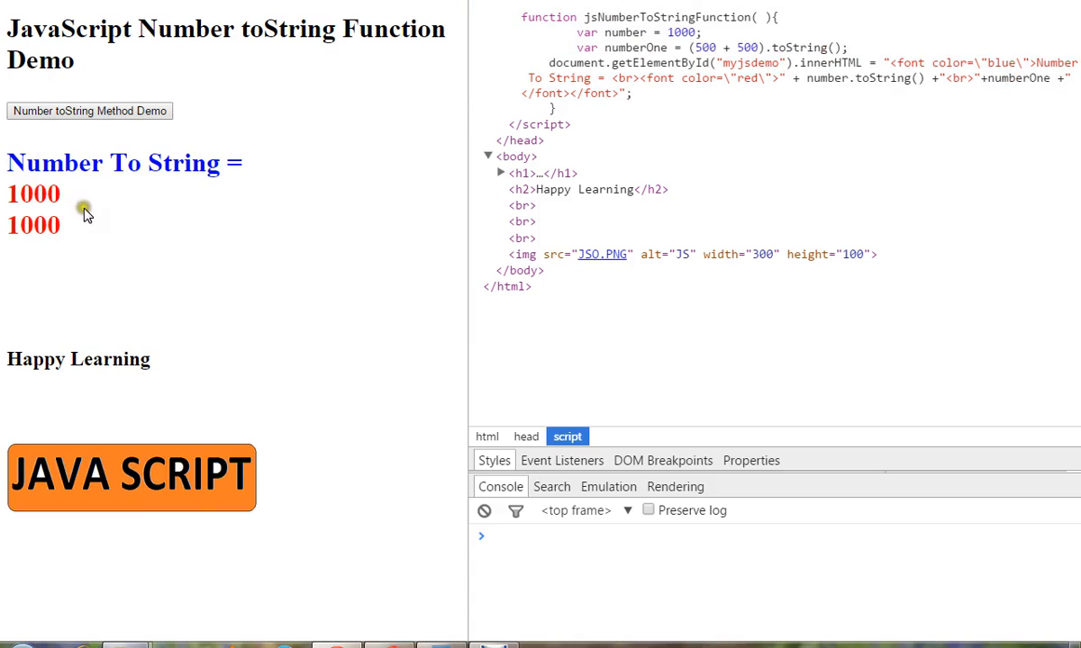
mouse_move(92, 227)
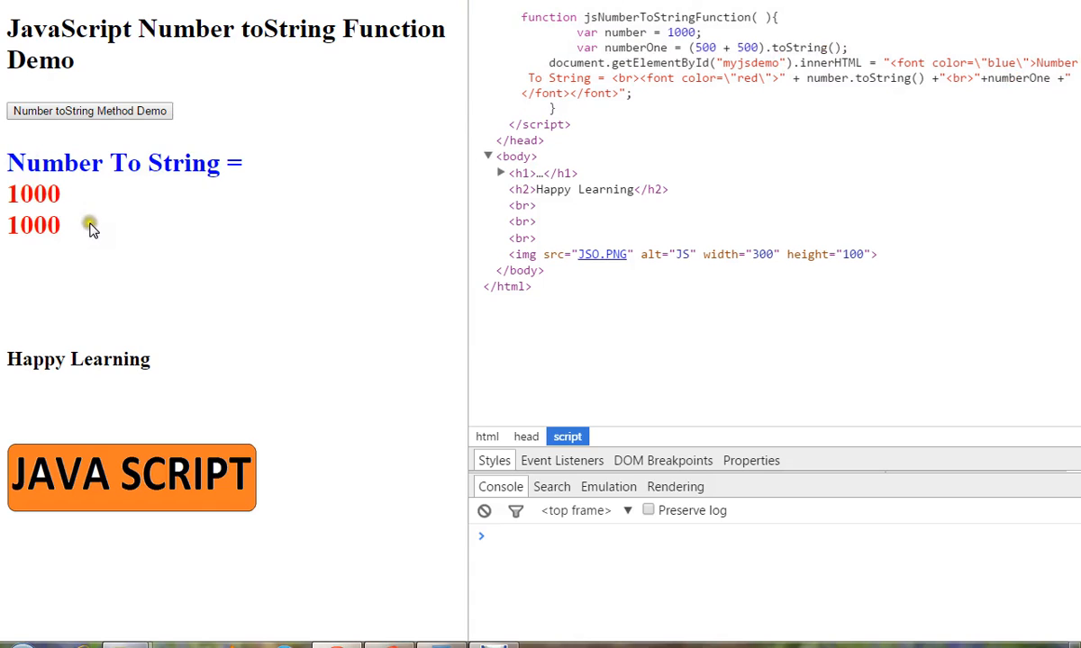